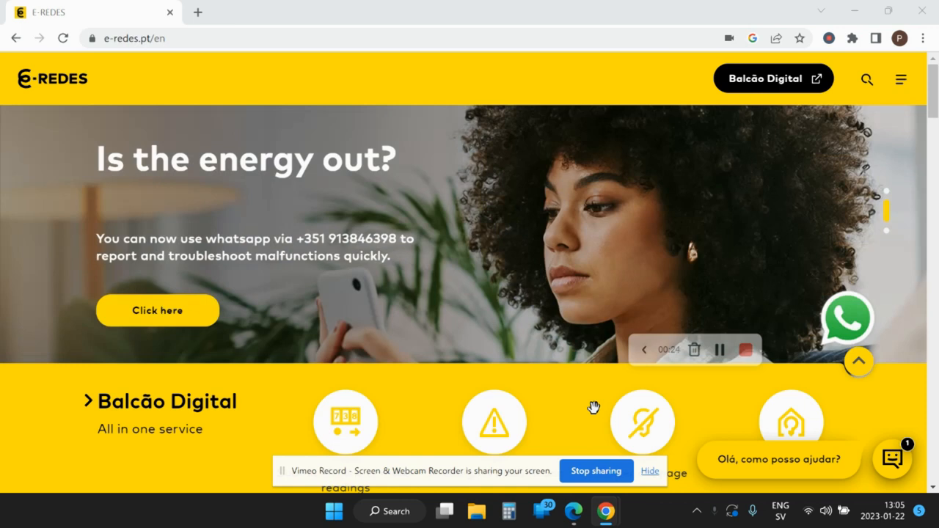
mouse_move(682, 173)
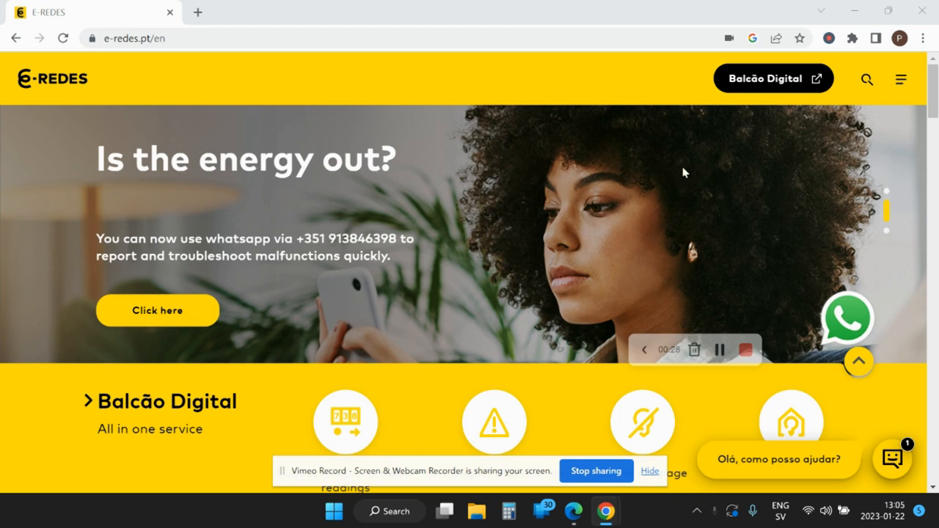
mouse_move(765, 91)
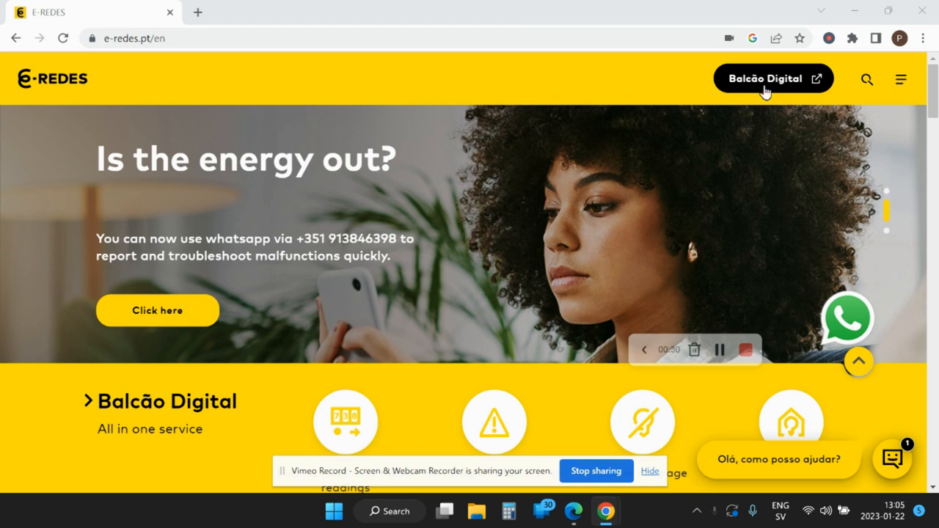
mouse_move(770, 82)
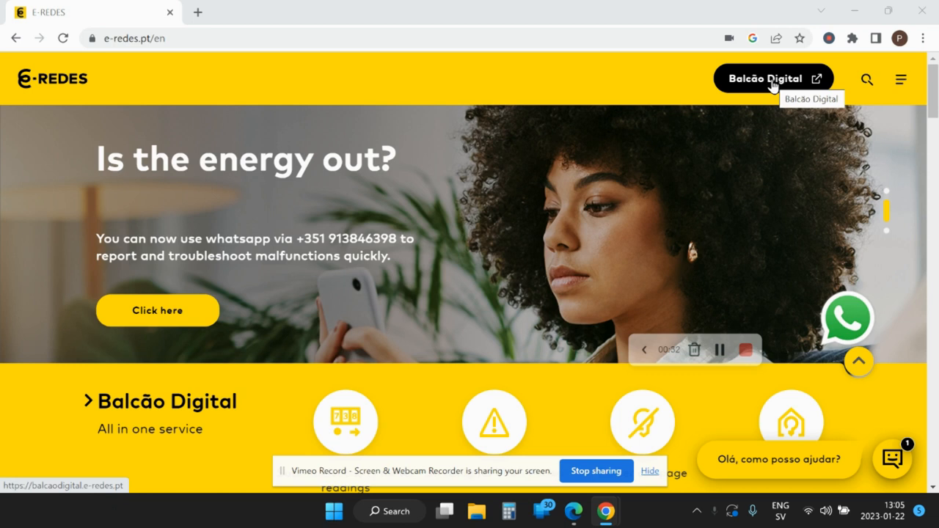
- Enter the Balcão Digital customer portal from the E-Redes site header
click(765, 80)
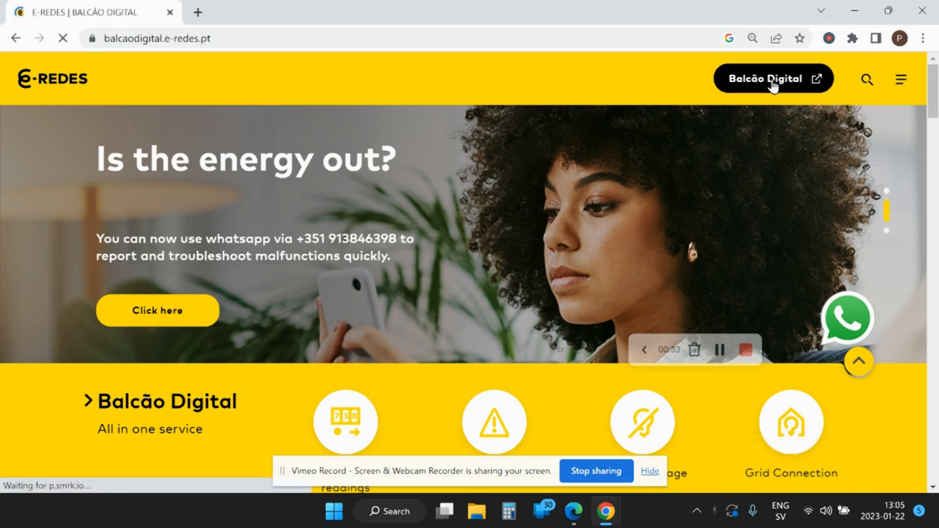
click(772, 79)
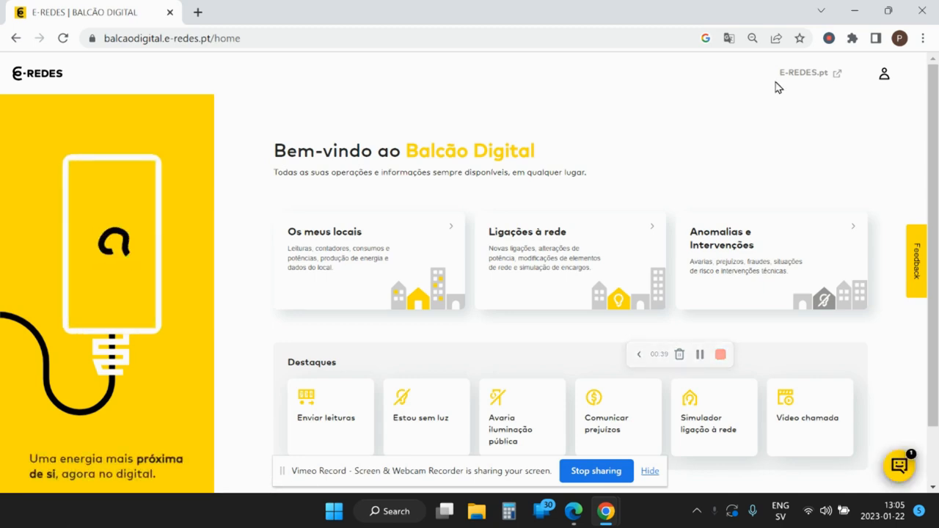
mouse_move(883, 73)
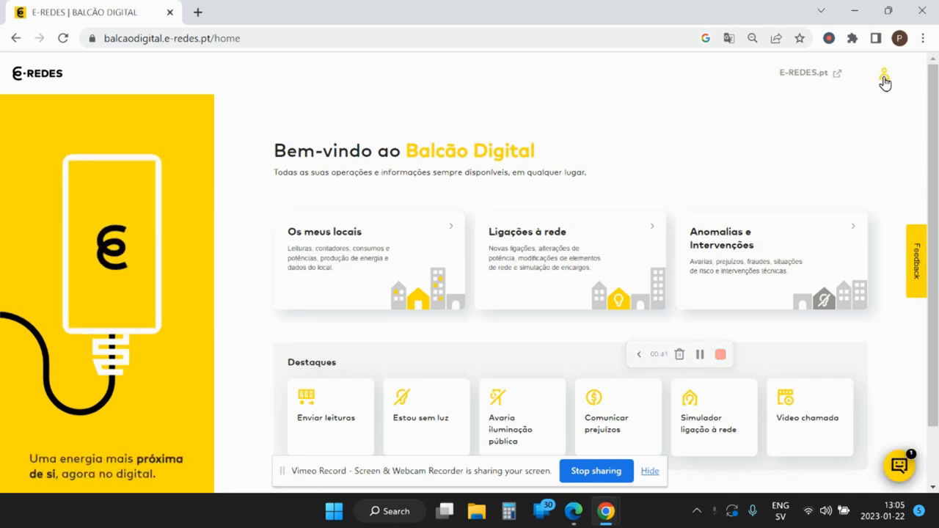
- Sign in as a 'Particular' customer with username and password
click(883, 73)
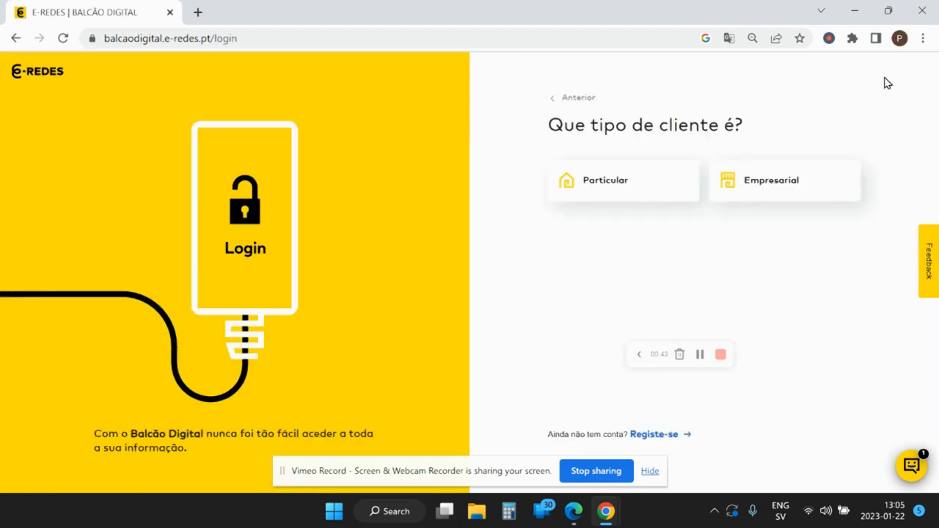
mouse_move(716, 445)
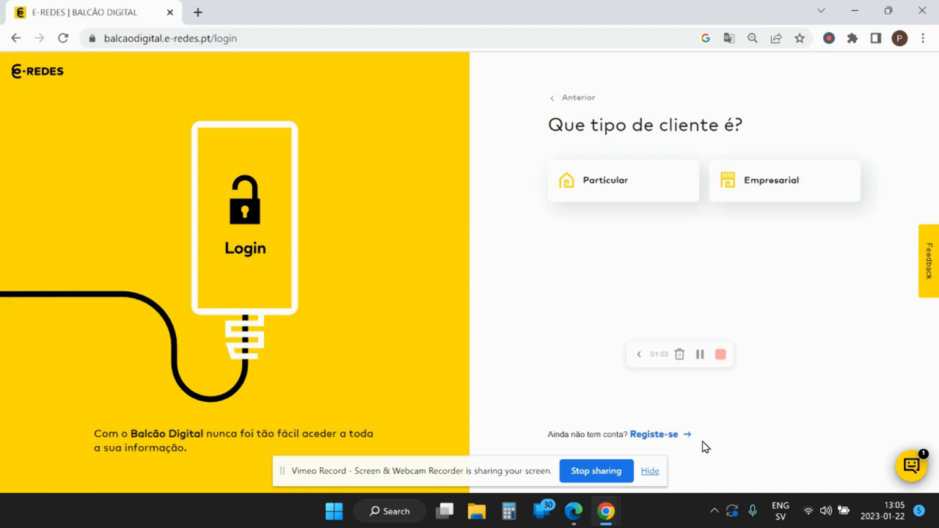
mouse_move(806, 299)
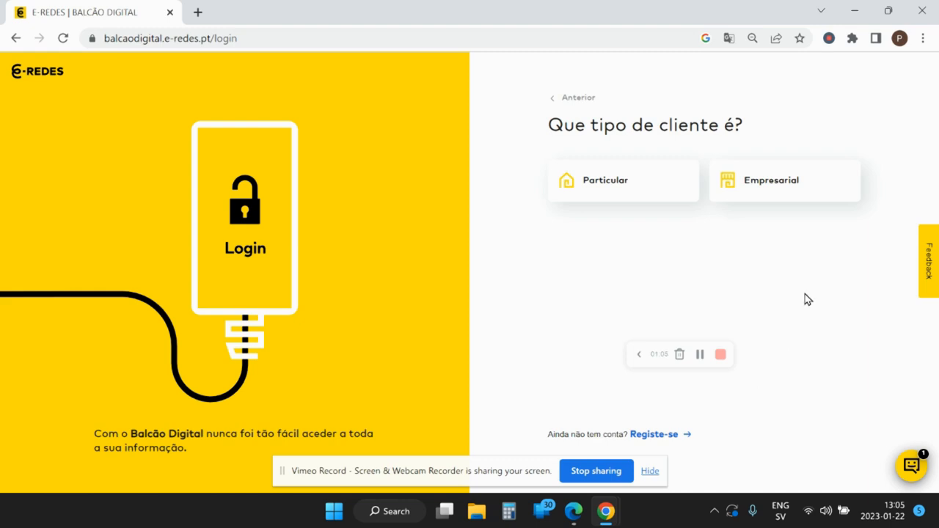
mouse_move(657, 270)
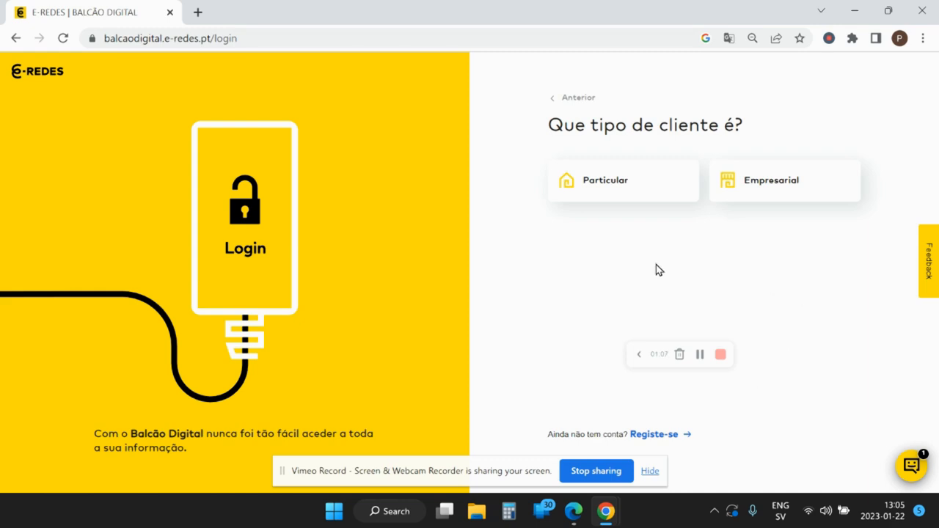
mouse_move(614, 255)
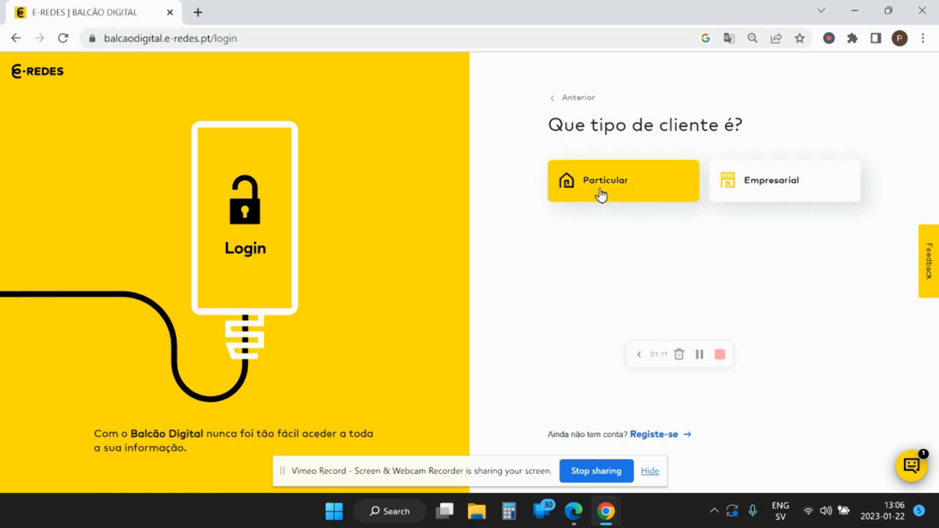
click(622, 180)
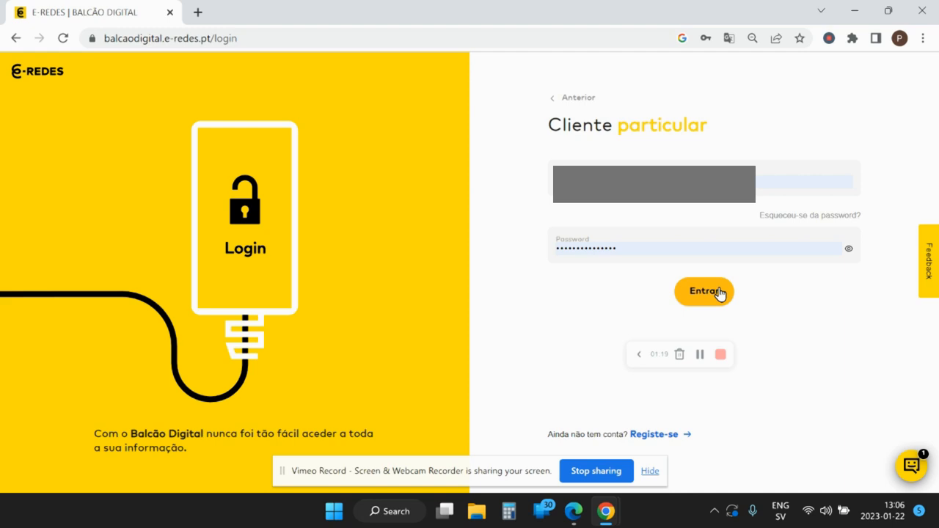
click(704, 291)
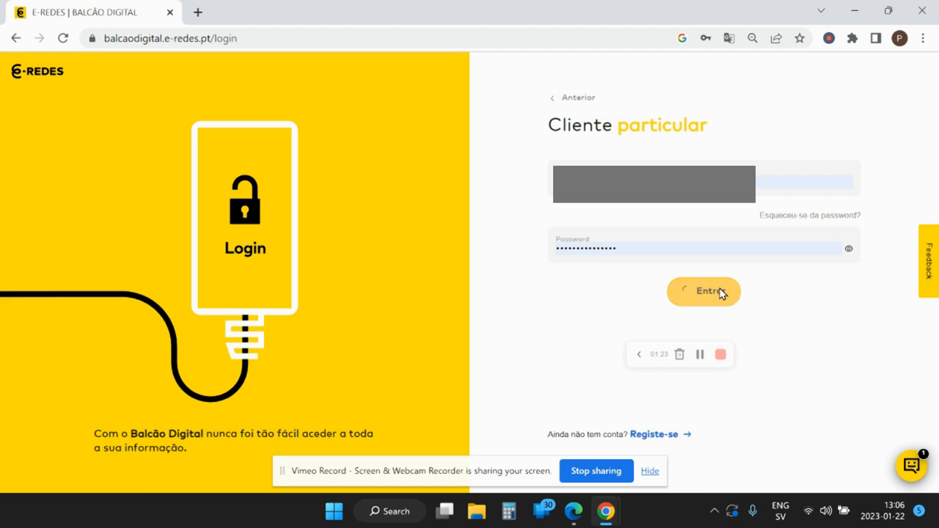
click(704, 291)
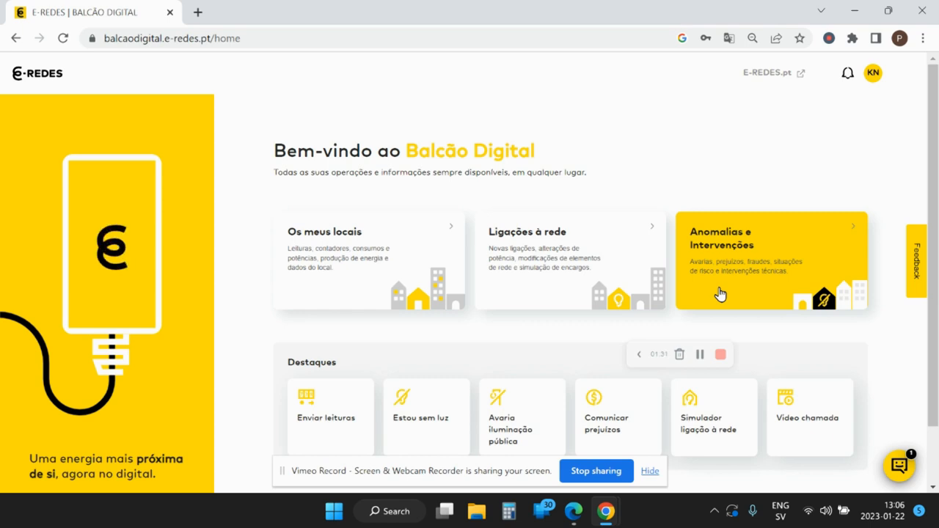
mouse_move(379, 288)
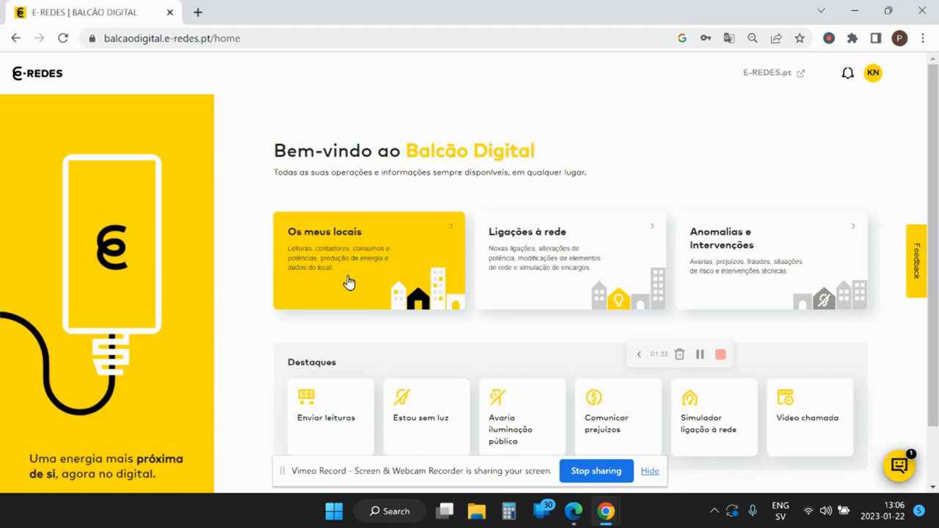
- Go to 'Os meus locais' and 'Produção, consumos e potências' for the LAGOS premises
click(368, 261)
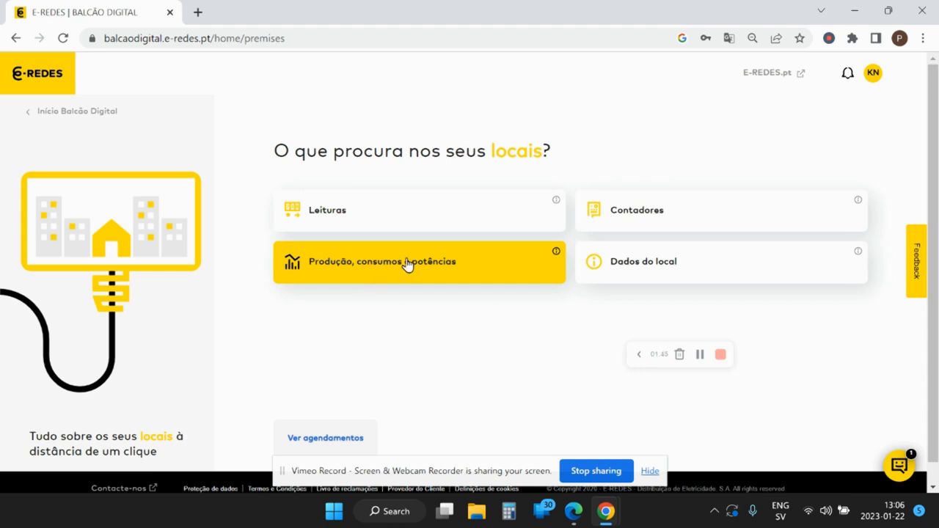
click(420, 261)
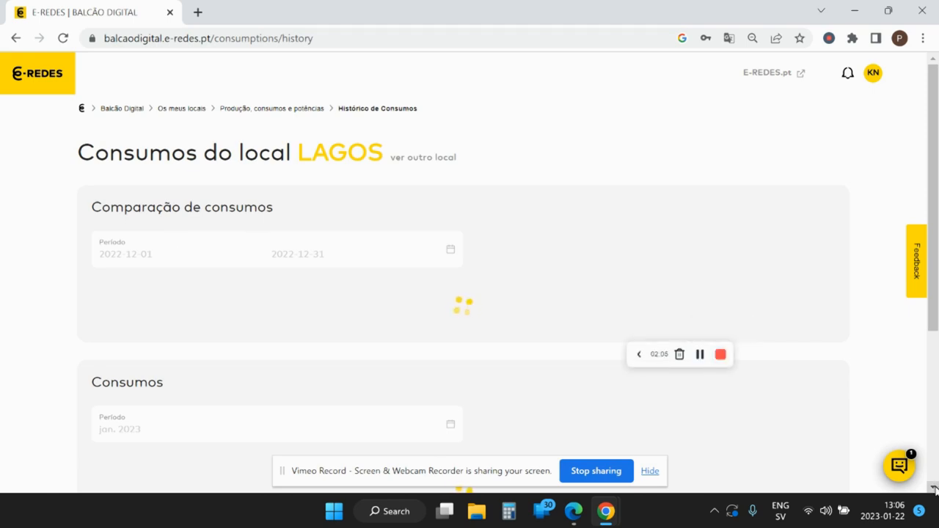
- Scroll to the Consumos section until the January 2023 chart loads
scroll(down, 3)
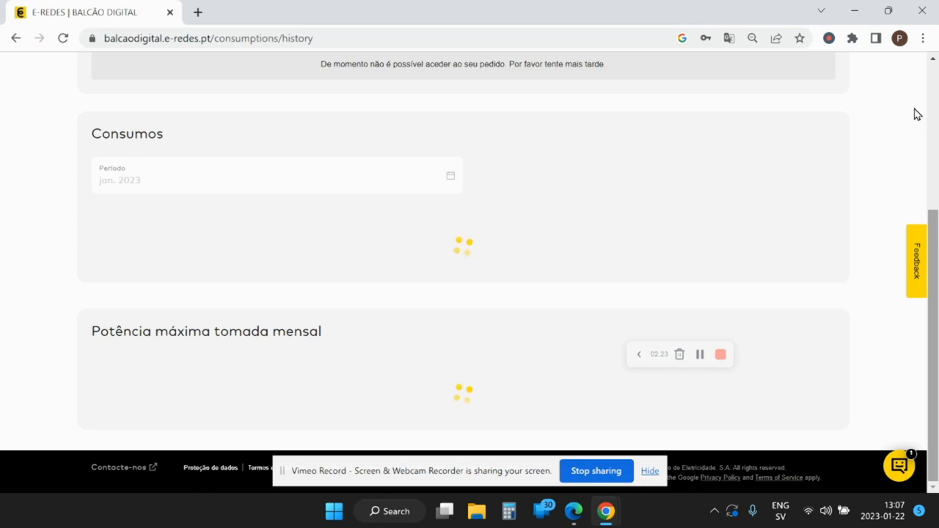
mouse_move(933, 62)
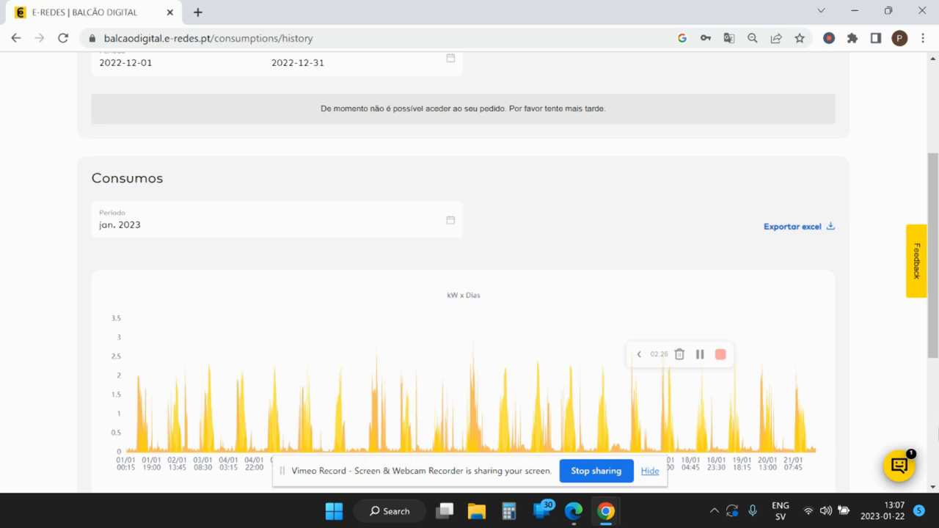
scroll(down, 3)
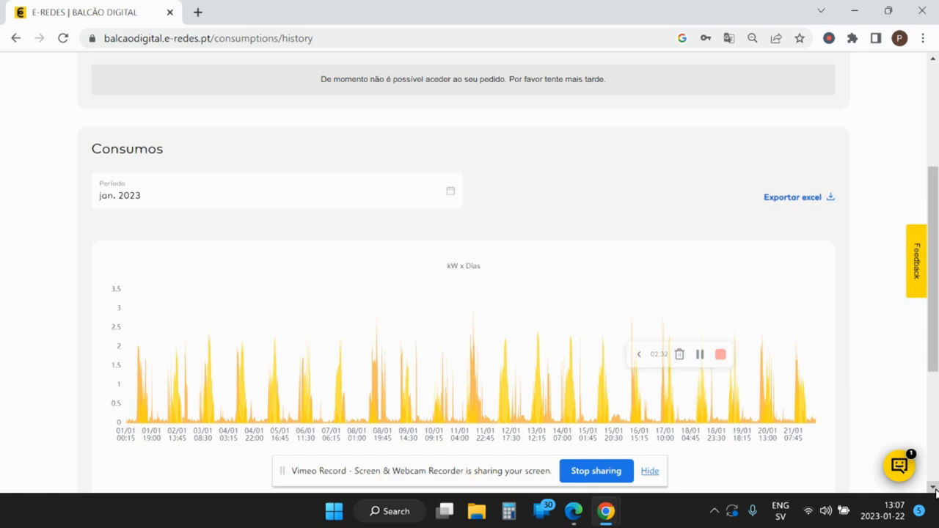
mouse_move(824, 270)
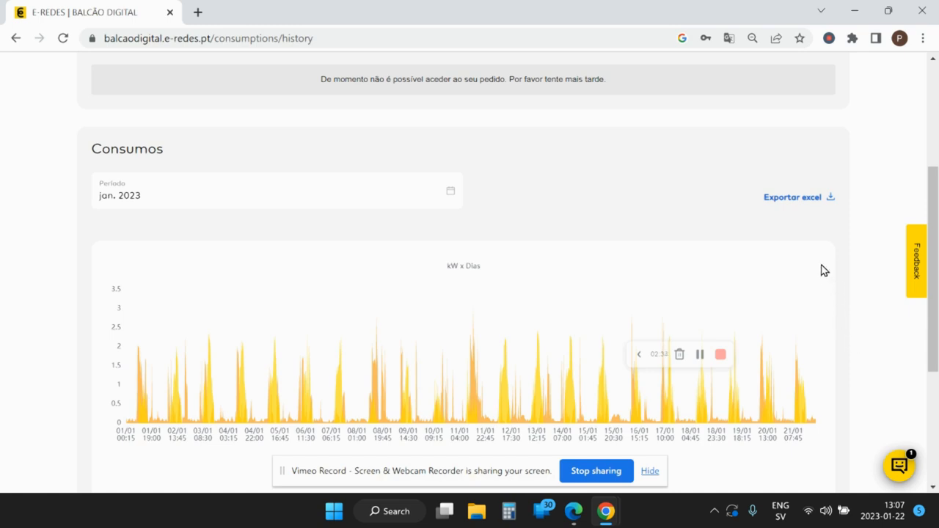
mouse_move(794, 214)
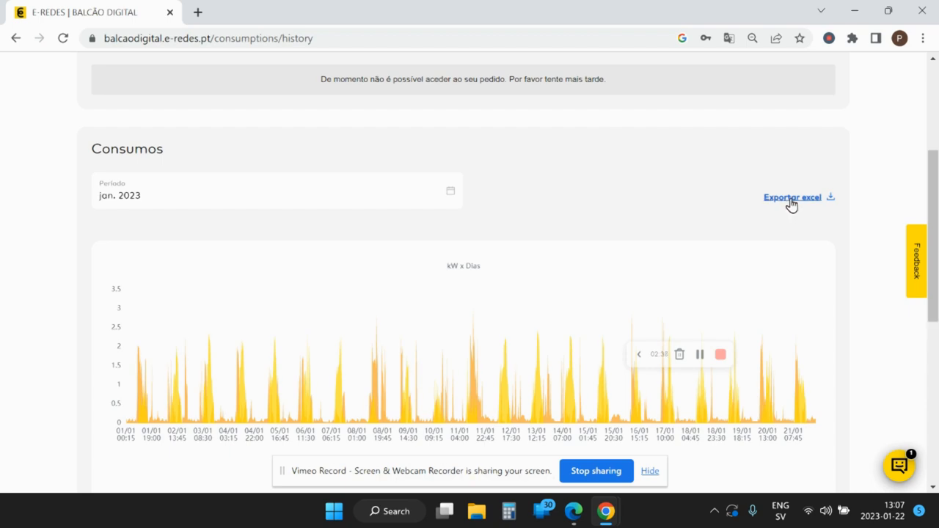
- Export the month to Excel and keep recovered files to view later
click(792, 197)
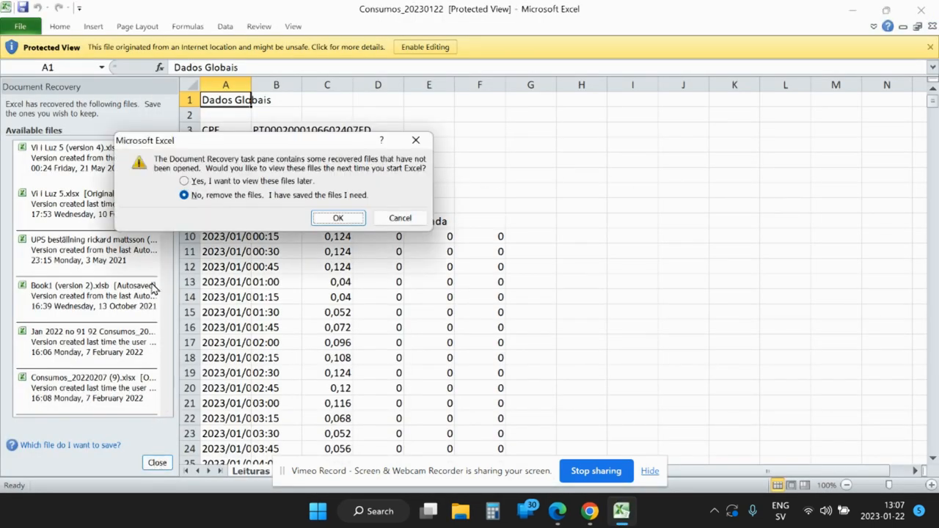
click(185, 182)
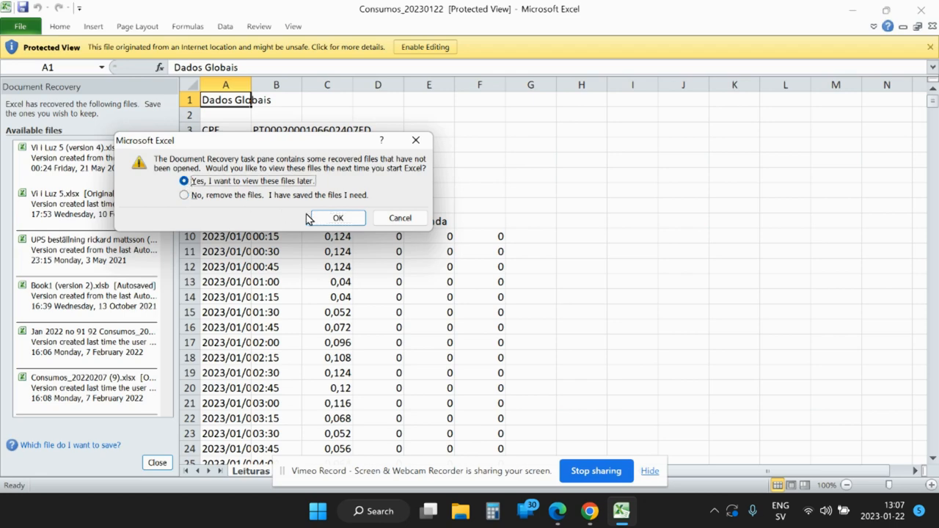
click(338, 217)
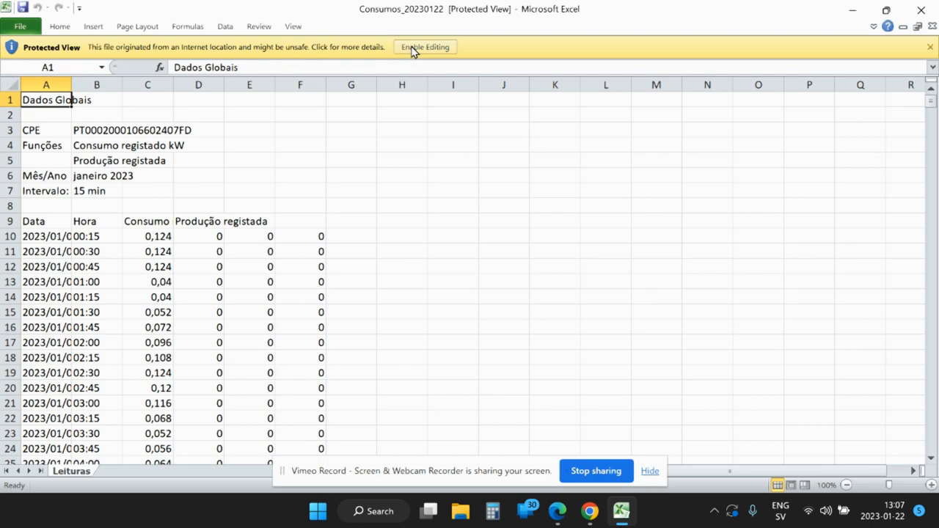
- Enable editing, widen column A for full dates and freeze the header panes
click(424, 47)
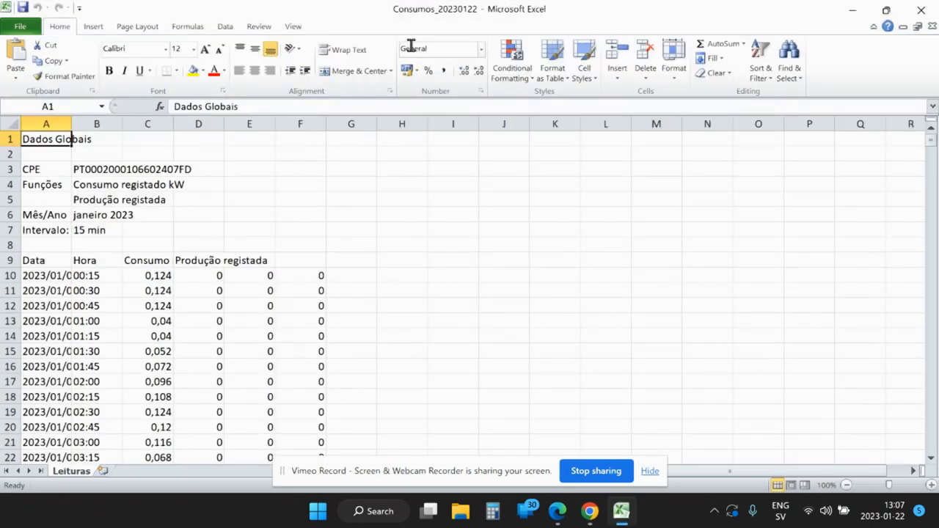
mouse_move(491, 264)
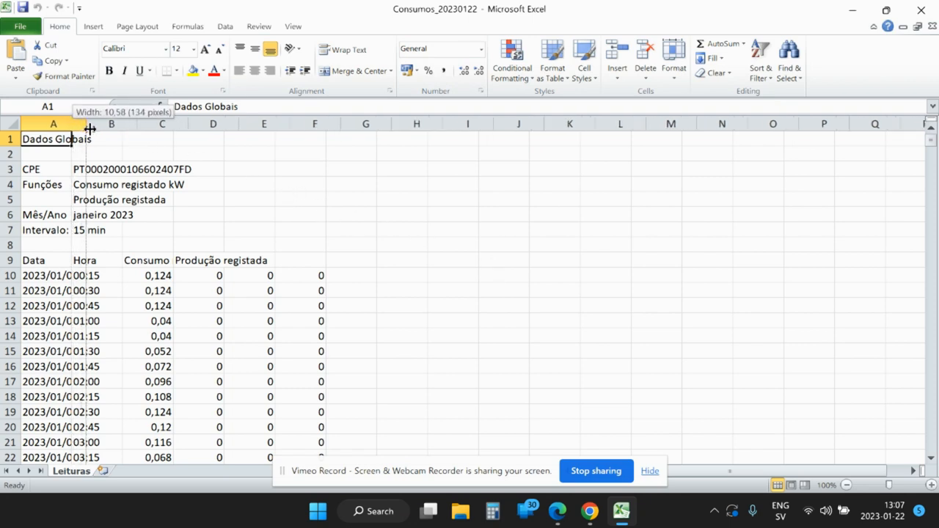
drag(90, 124, 150, 123)
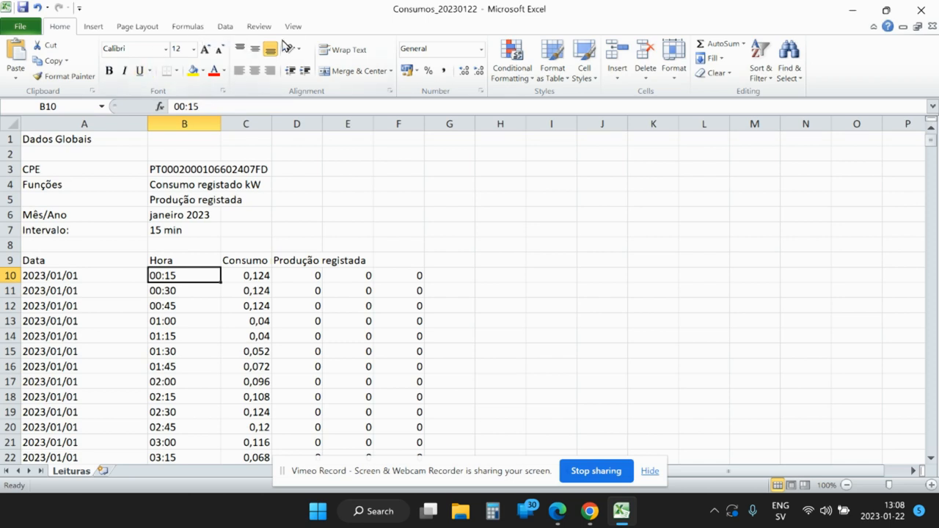
click(293, 26)
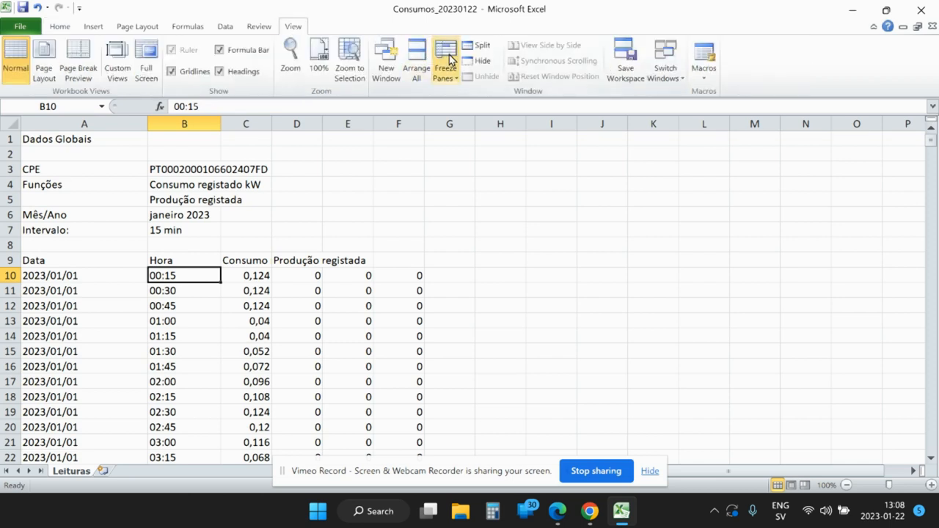
click(445, 59)
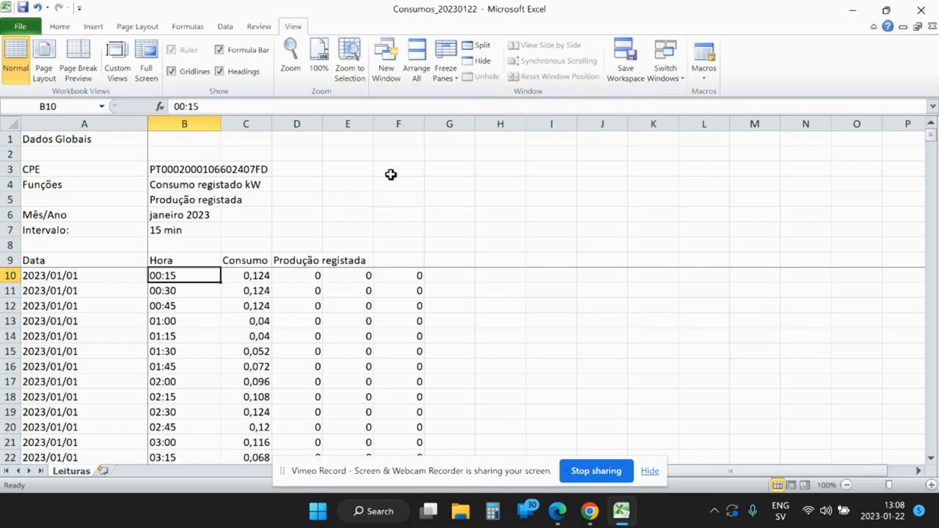
- Select the Consumo readings from C10 down to the last data row
click(247, 276)
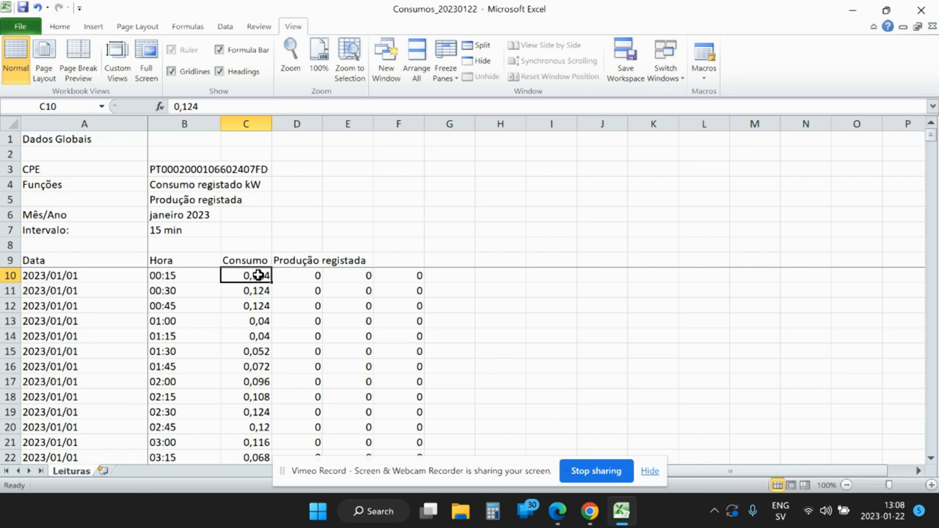
key(End)
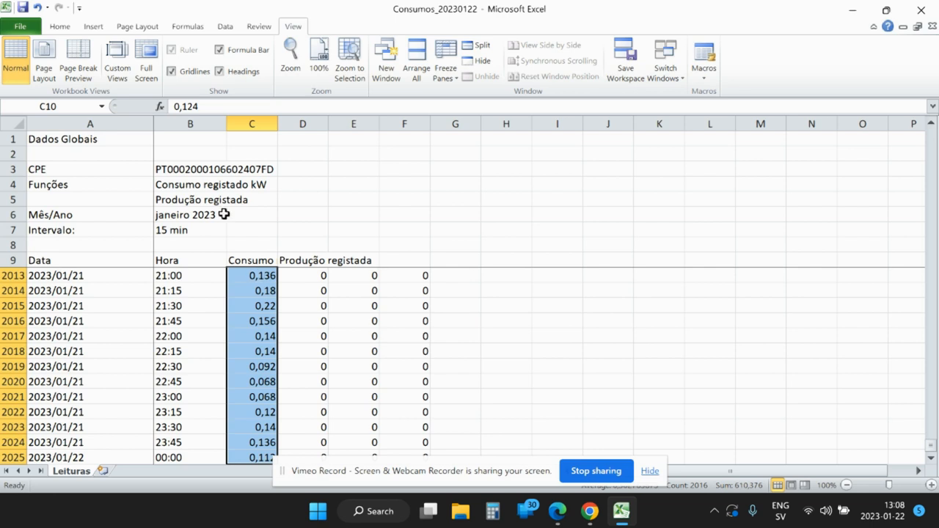
click(59, 27)
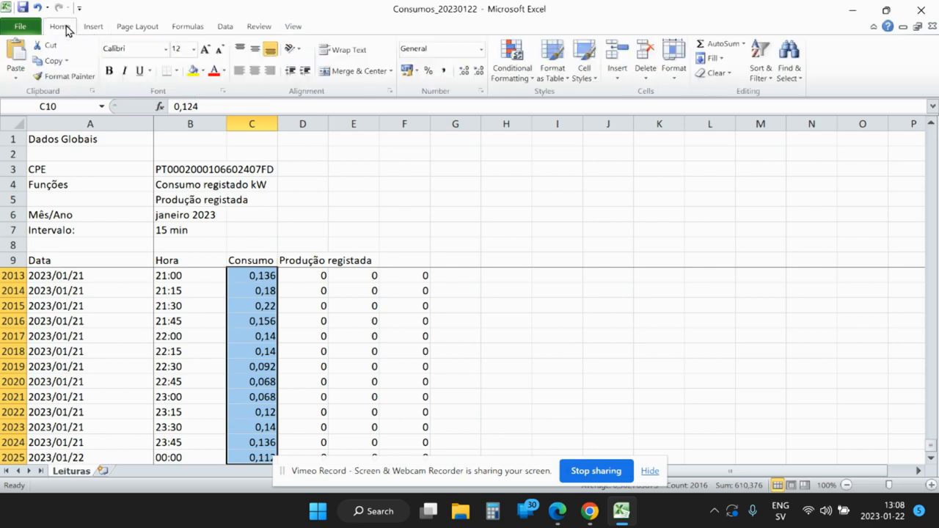
- Apply the Green-Yellow-Red Color Scale conditional format to the Consumo selection
click(512, 59)
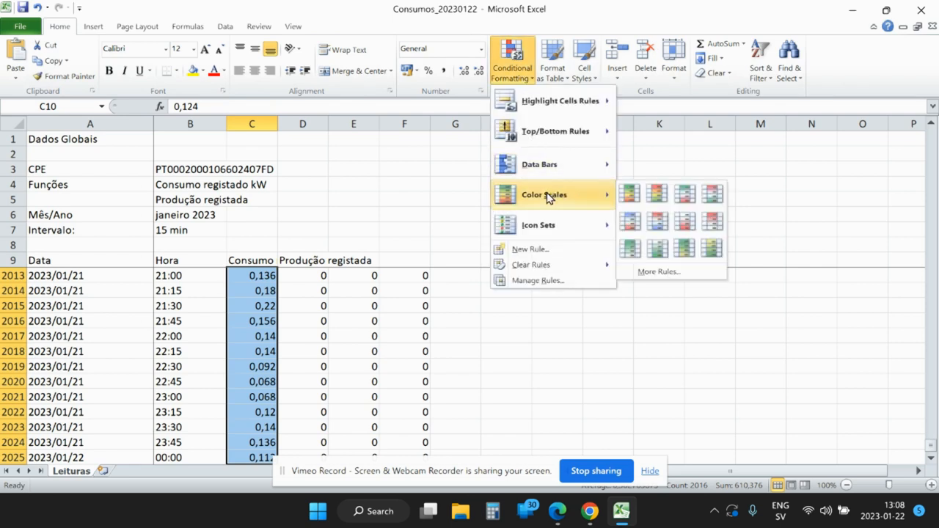
click(657, 194)
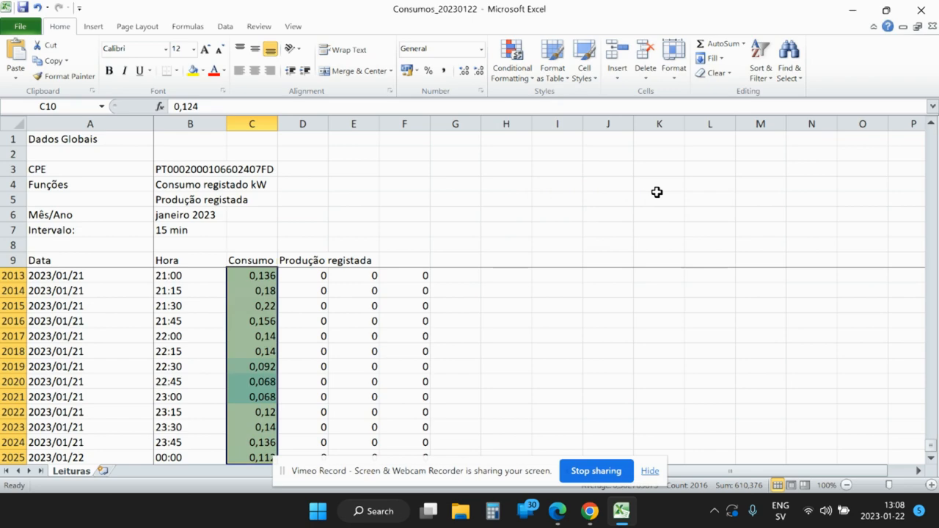
mouse_move(267, 276)
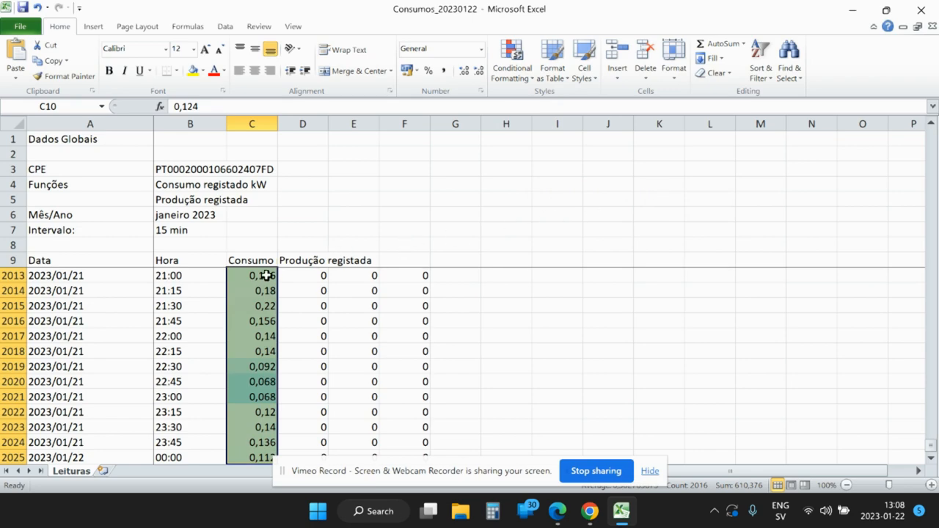
click(253, 276)
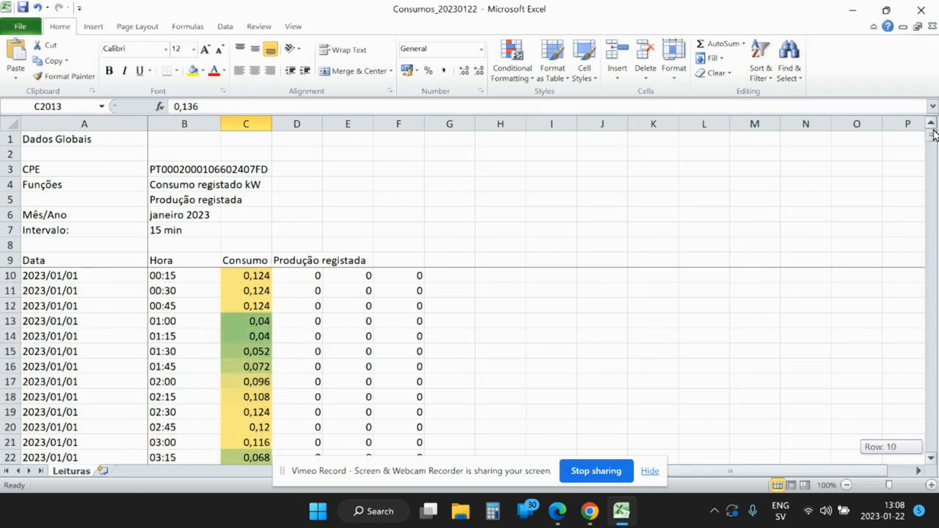
mouse_move(334, 313)
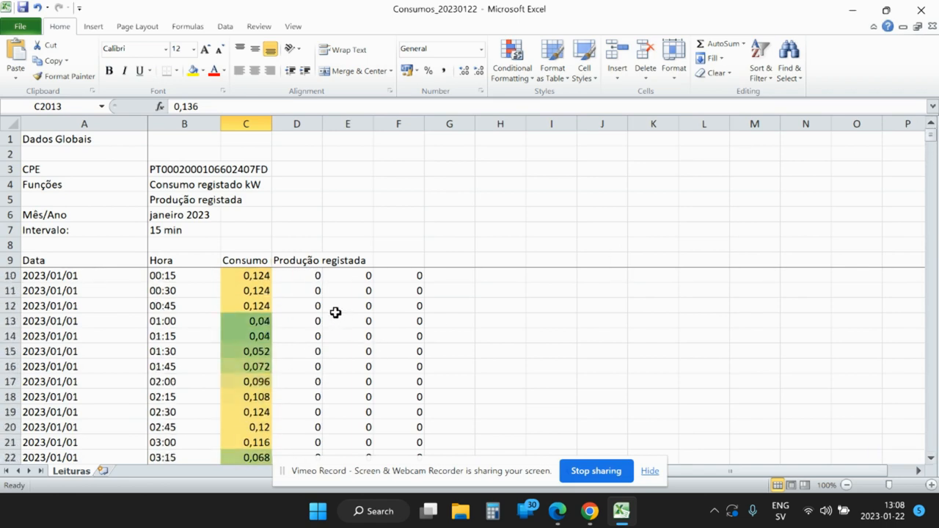
- Scroll through the shaded readings and rest on a Produção registada cell in row 10
scroll(down, 3)
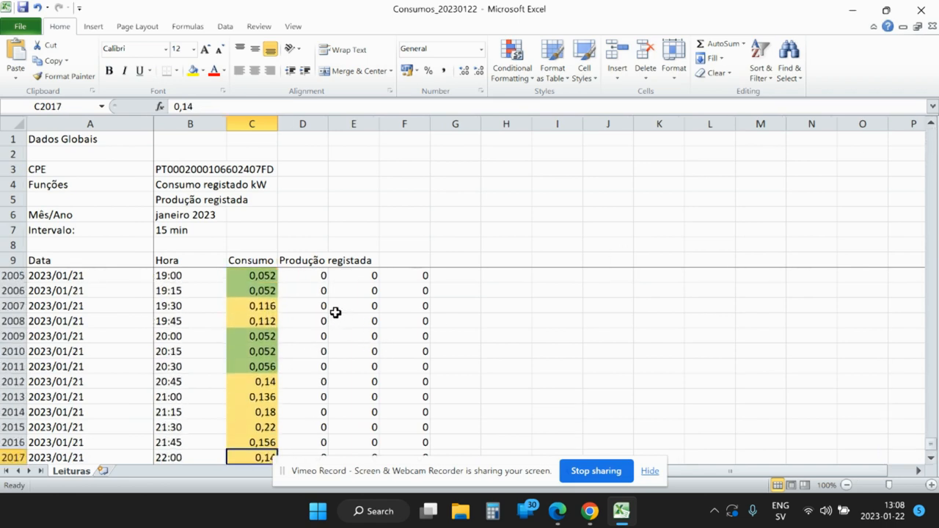
scroll(down, 3)
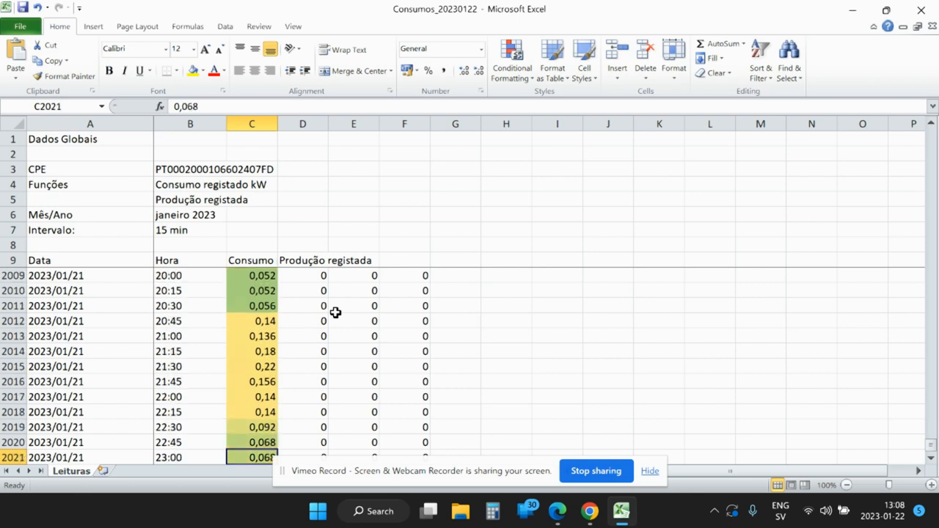
scroll(down, 3)
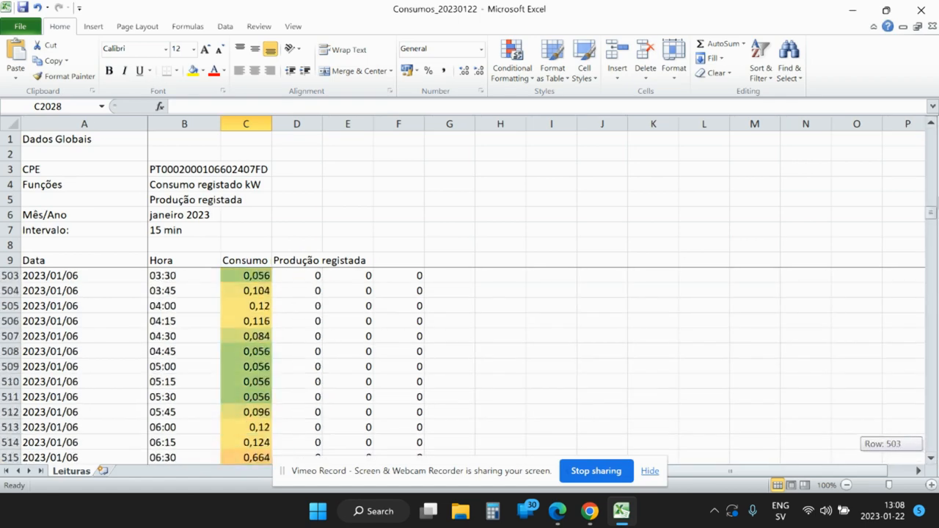
scroll(up, 3)
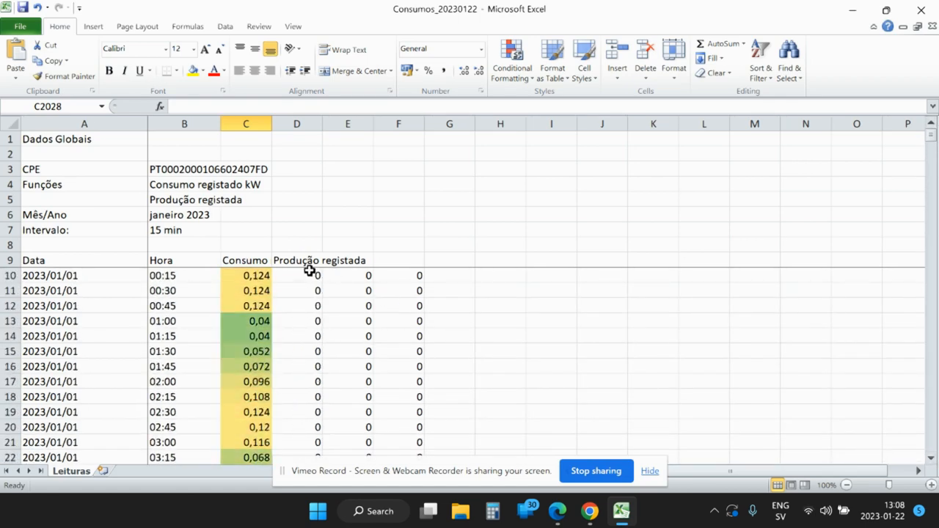
click(296, 276)
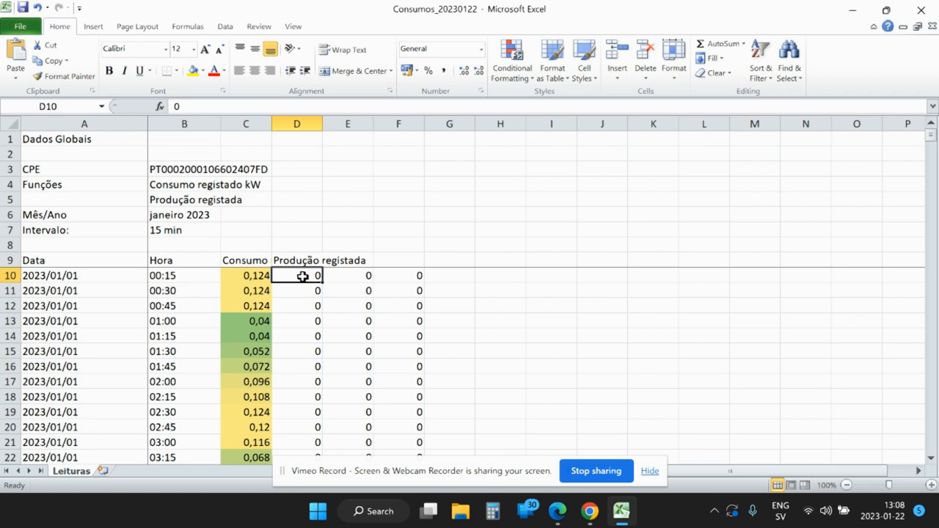
click(297, 336)
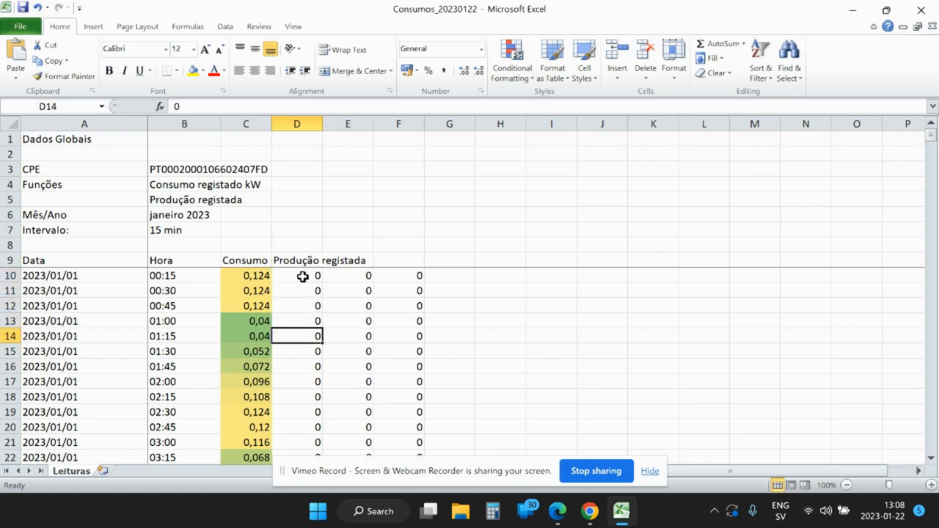
click(296, 427)
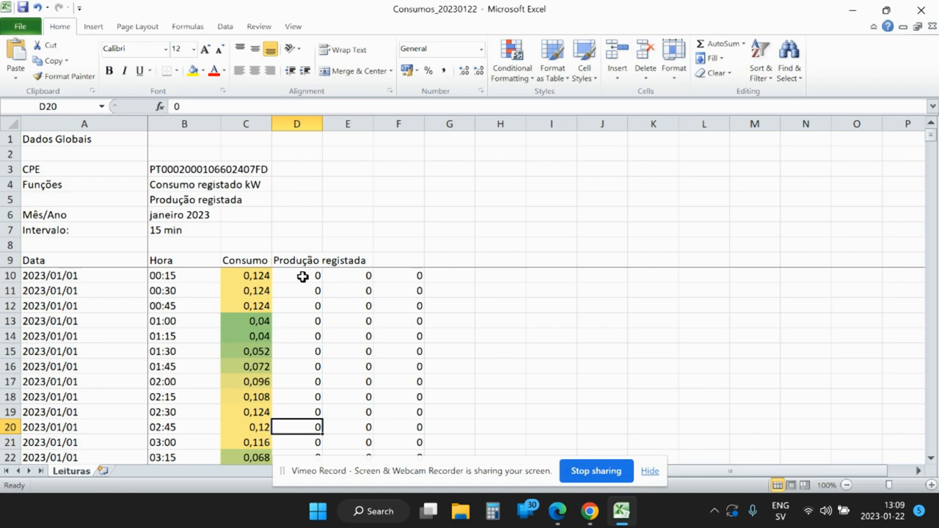
key(Return)
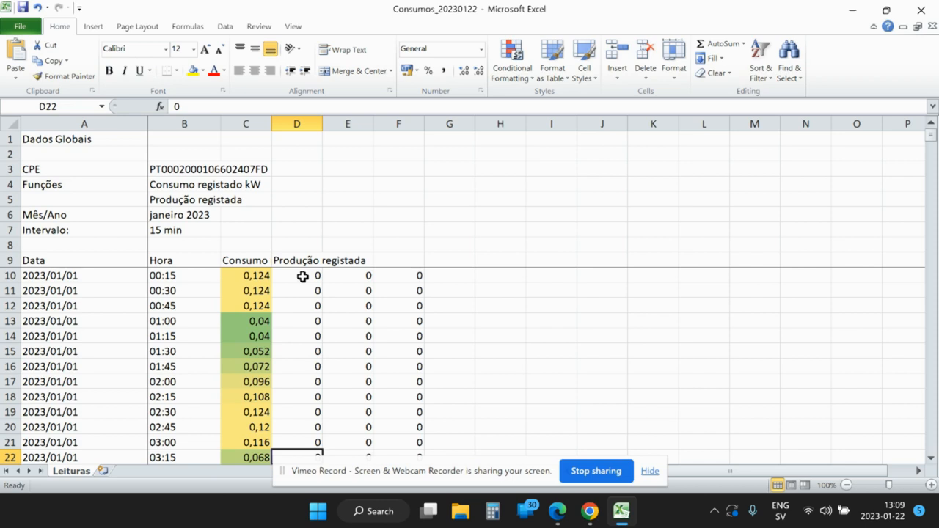
scroll(down, 3)
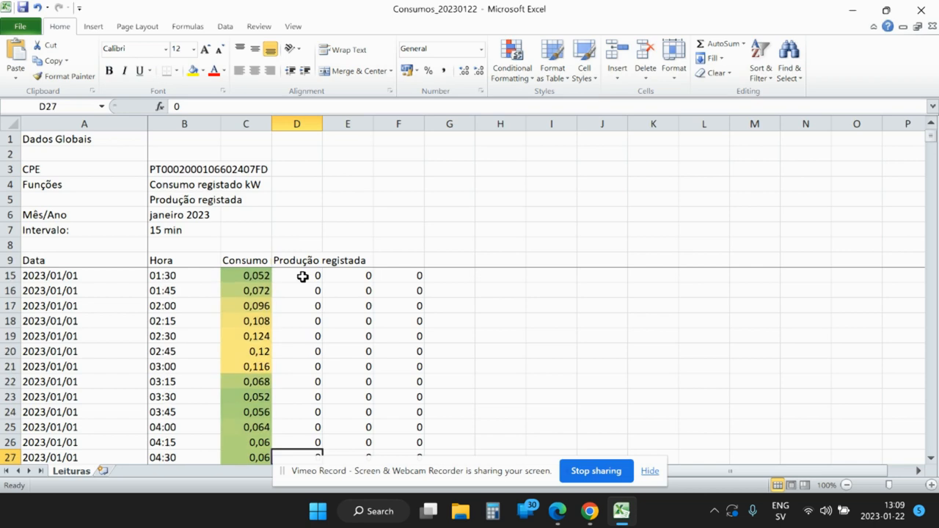
scroll(down, 3)
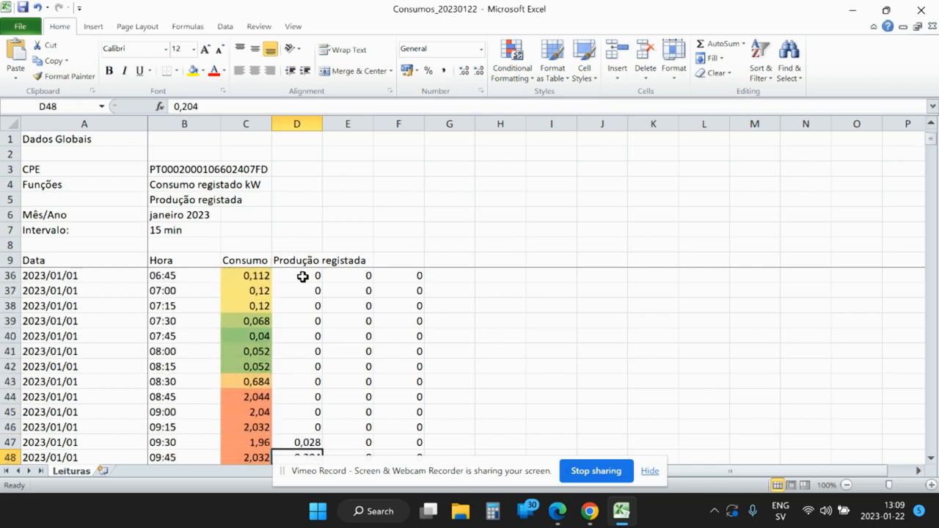
scroll(down, 3)
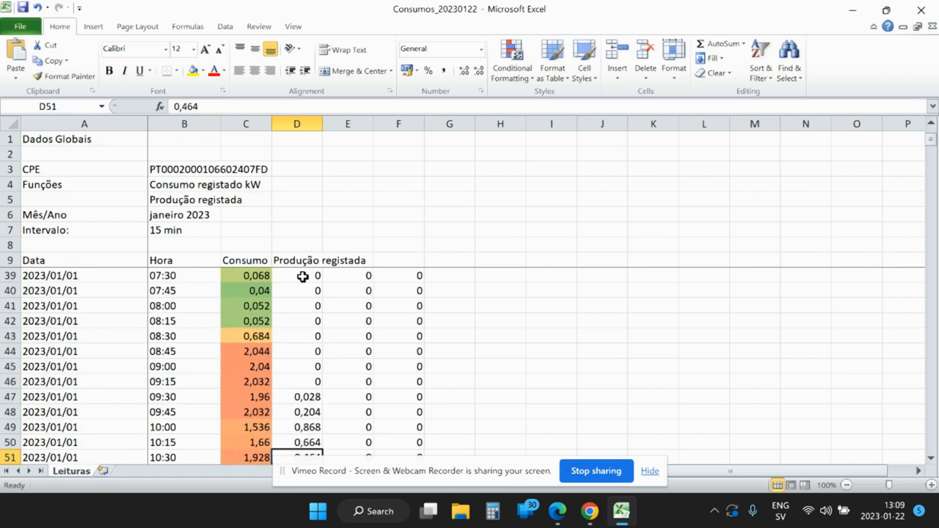
scroll(down, 3)
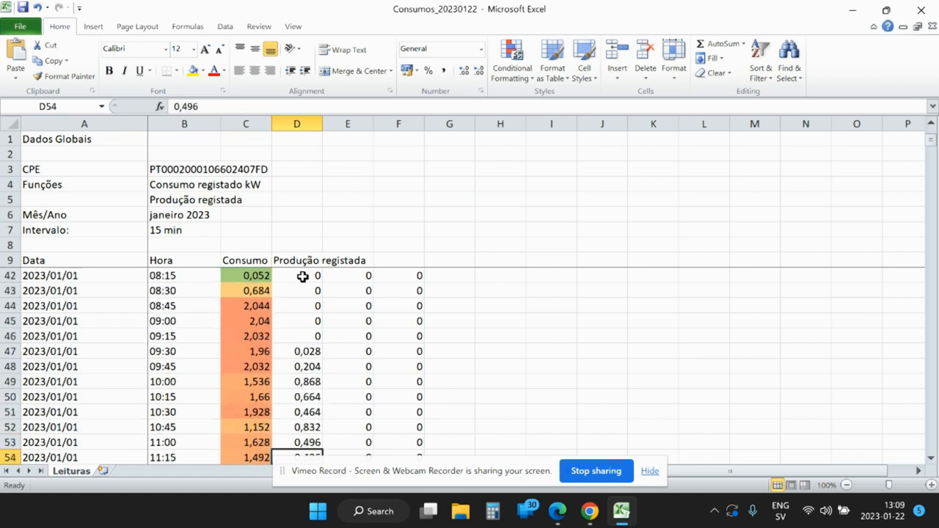
scroll(down, 3)
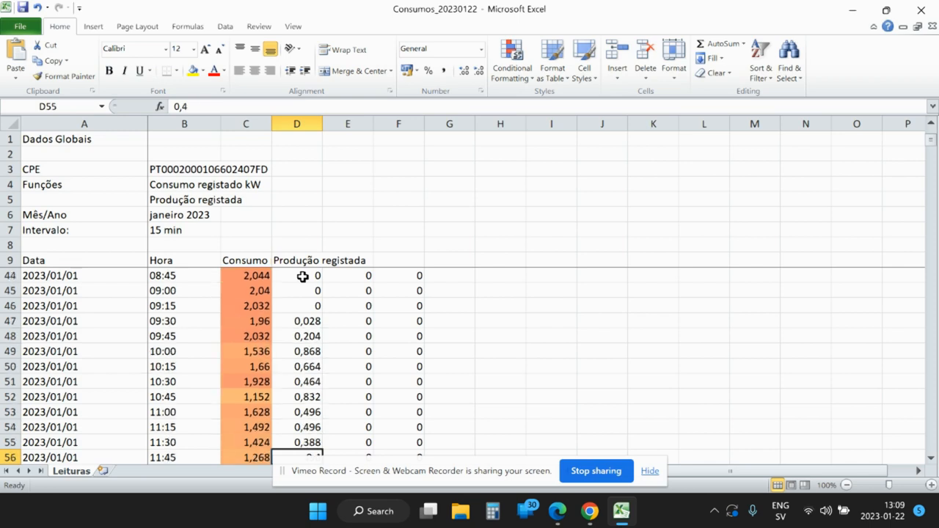
scroll(down, 3)
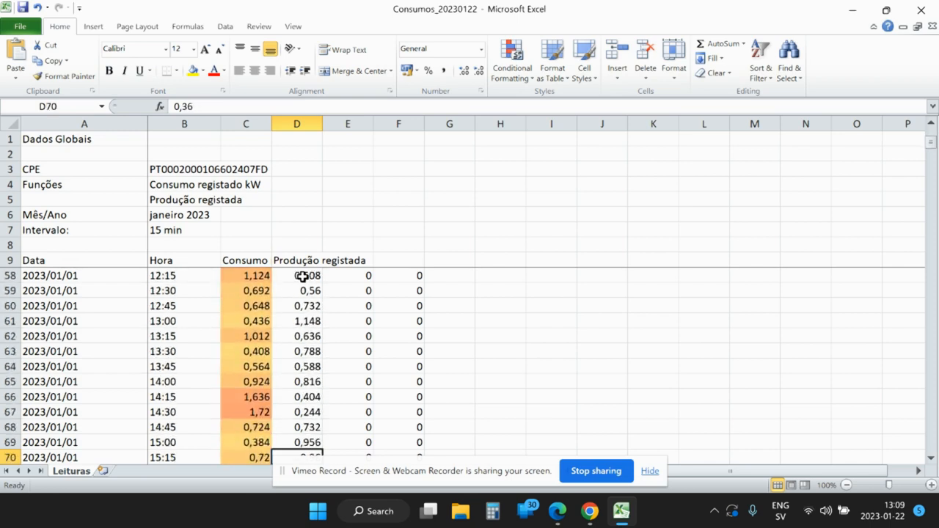
scroll(down, 3)
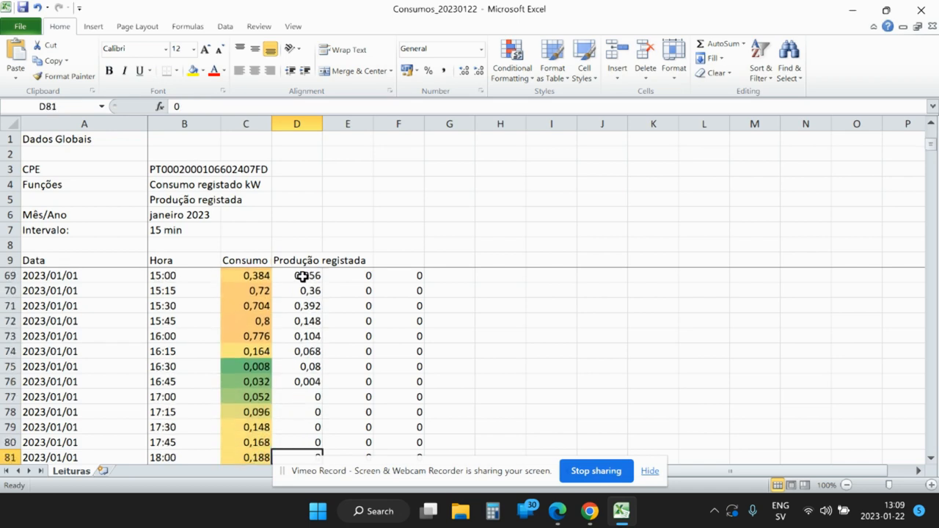
scroll(down, 3)
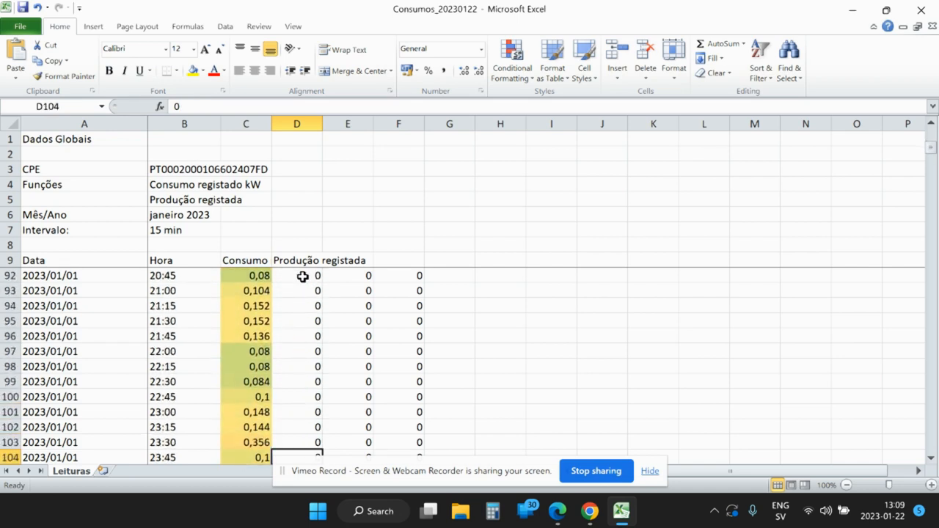
scroll(down, 3)
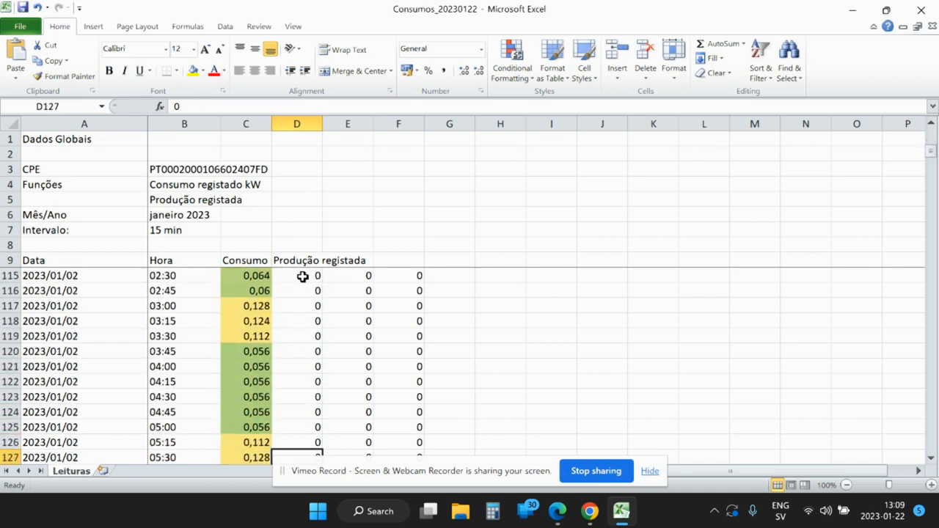
scroll(down, 3)
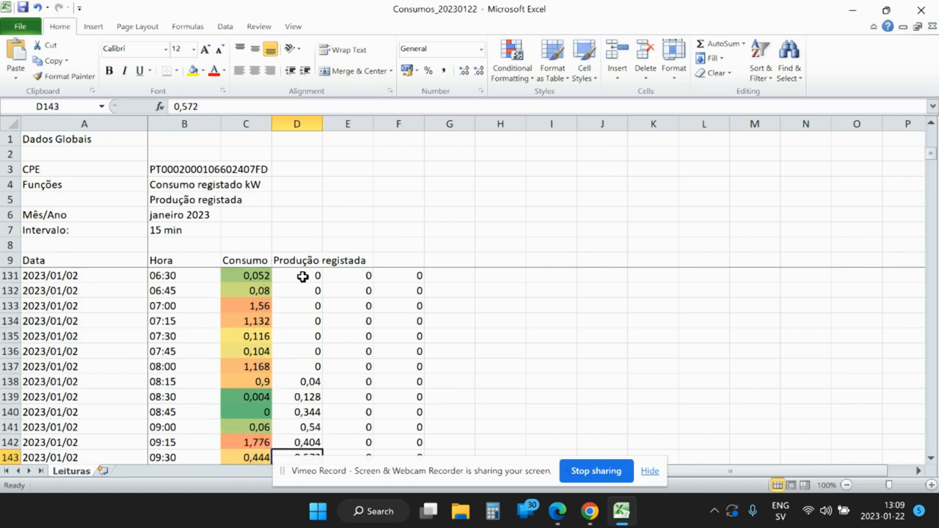
mouse_move(903, 121)
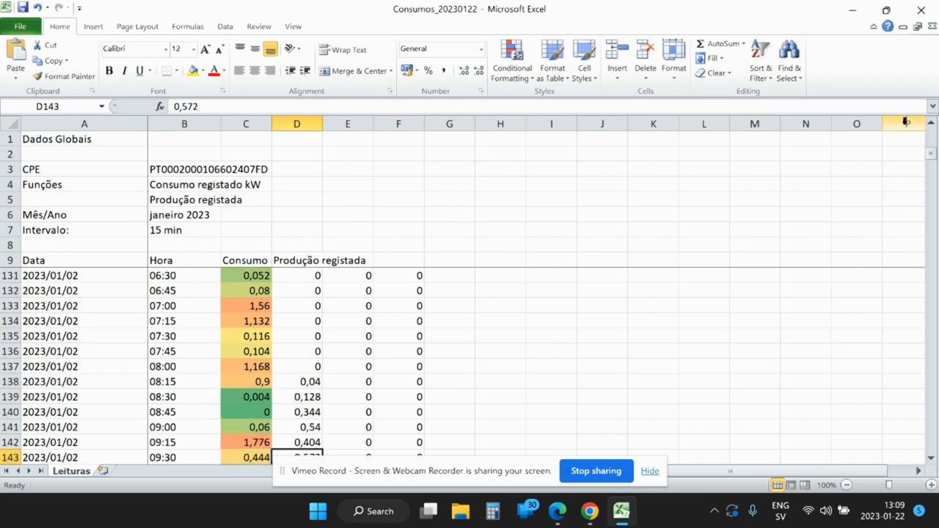
scroll(up, 3)
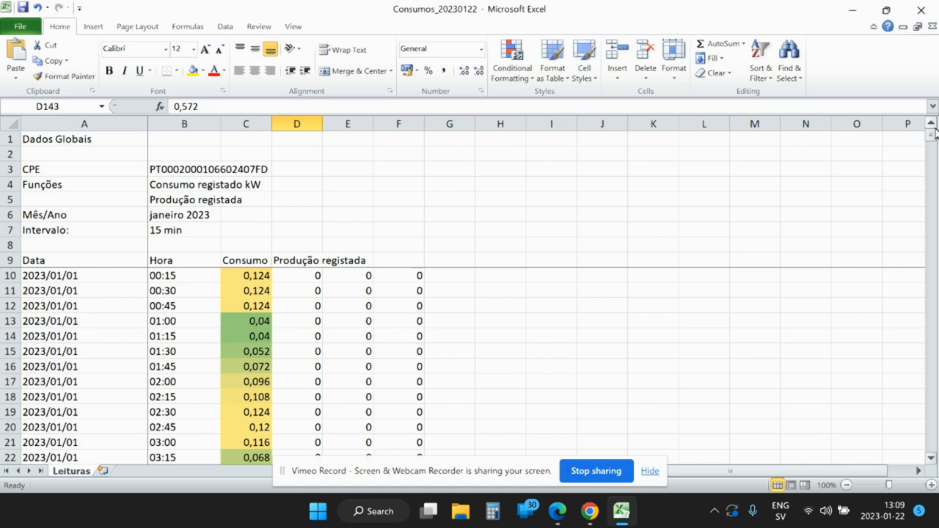
mouse_move(675, 194)
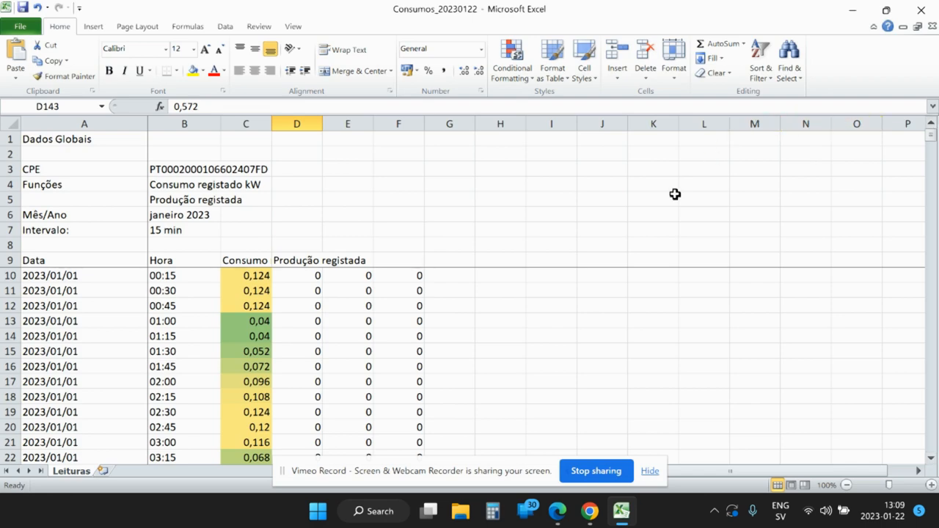